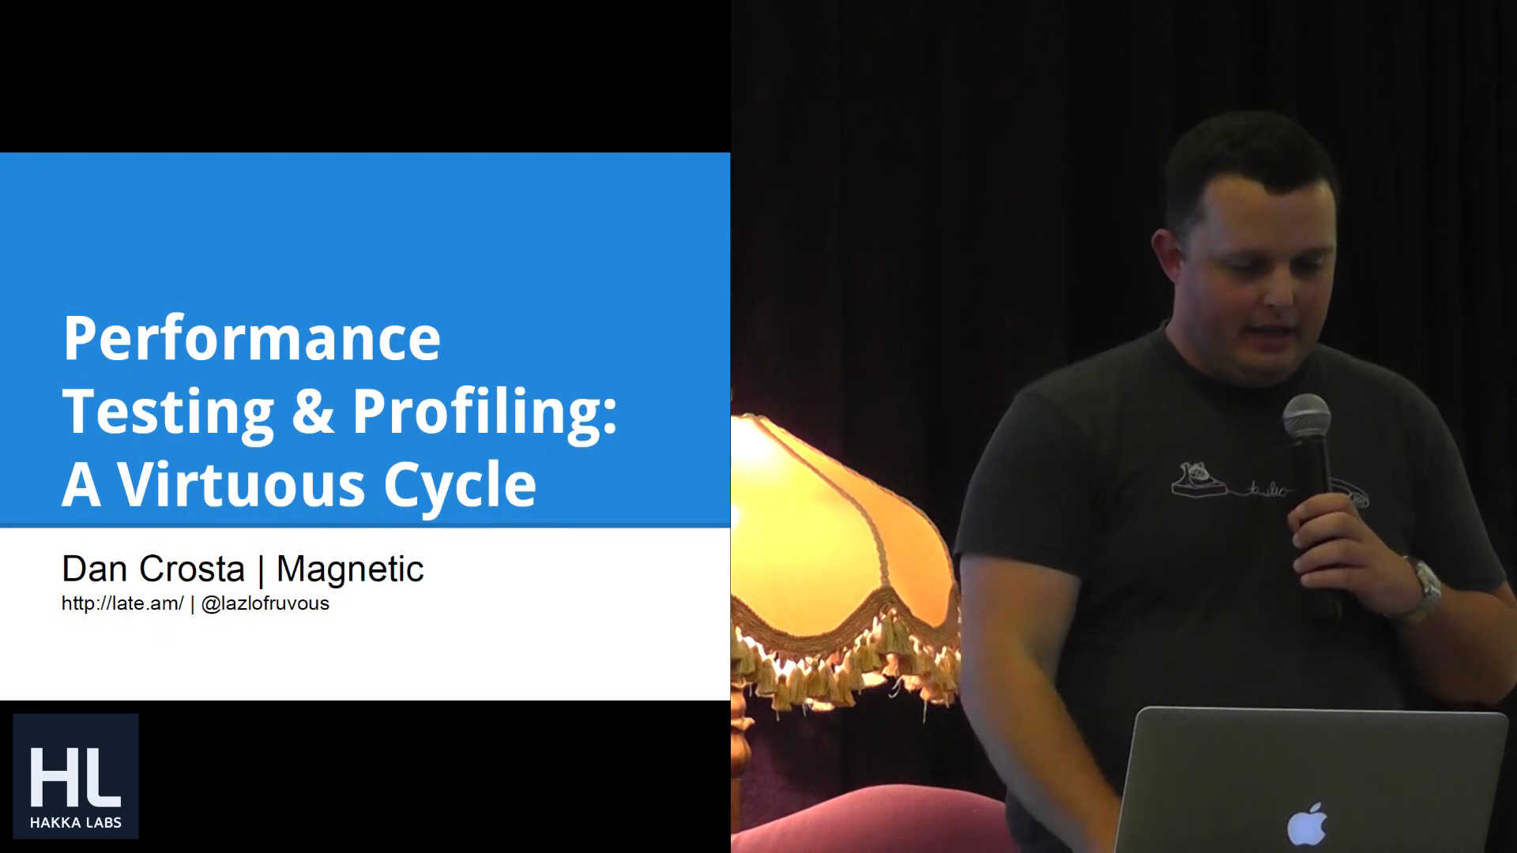
key("Right")
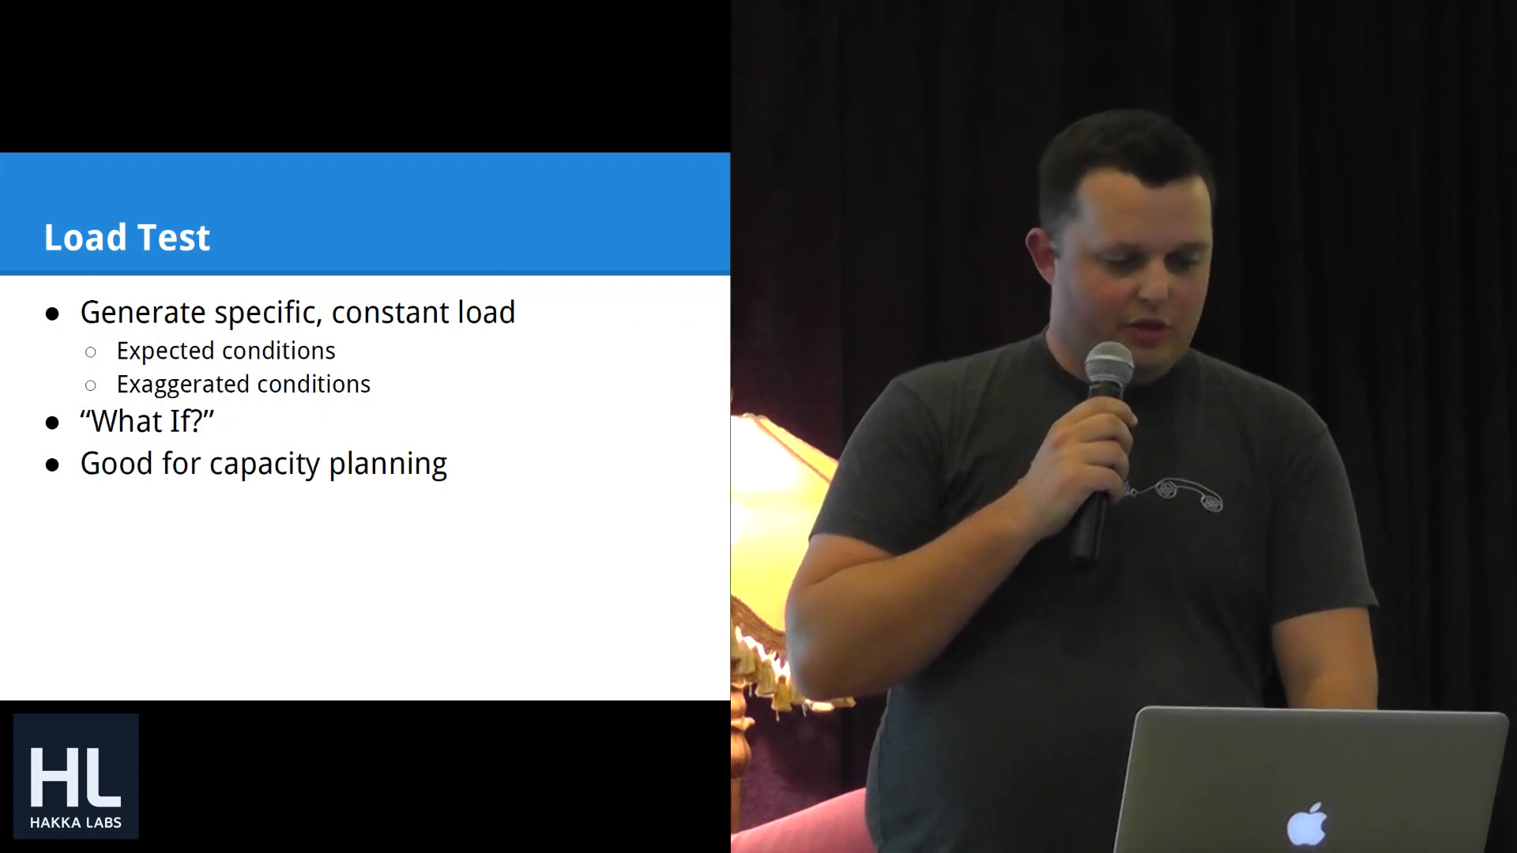
key("right")
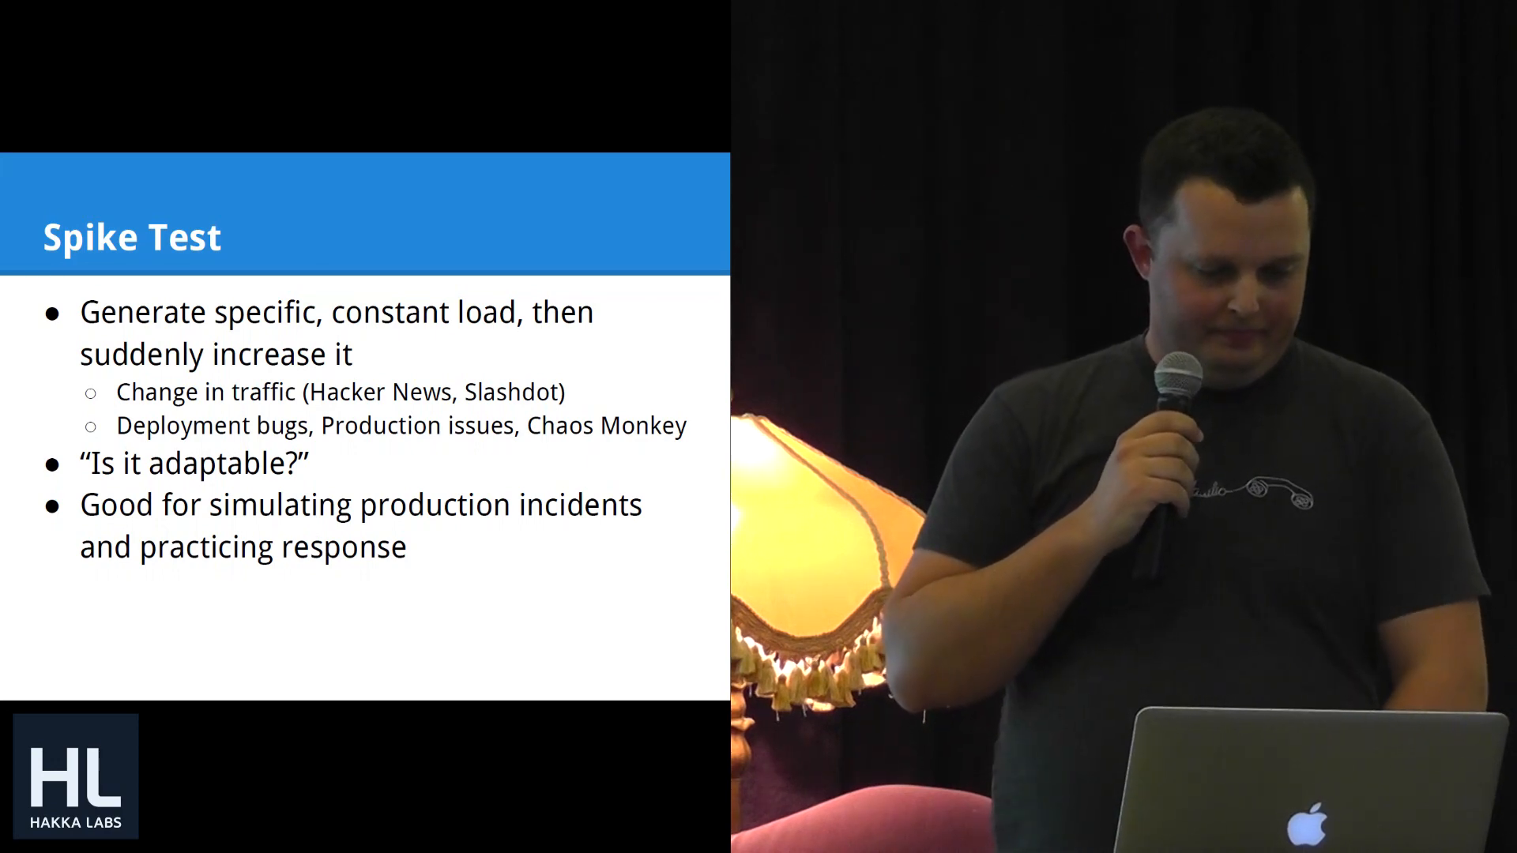
key("Right")
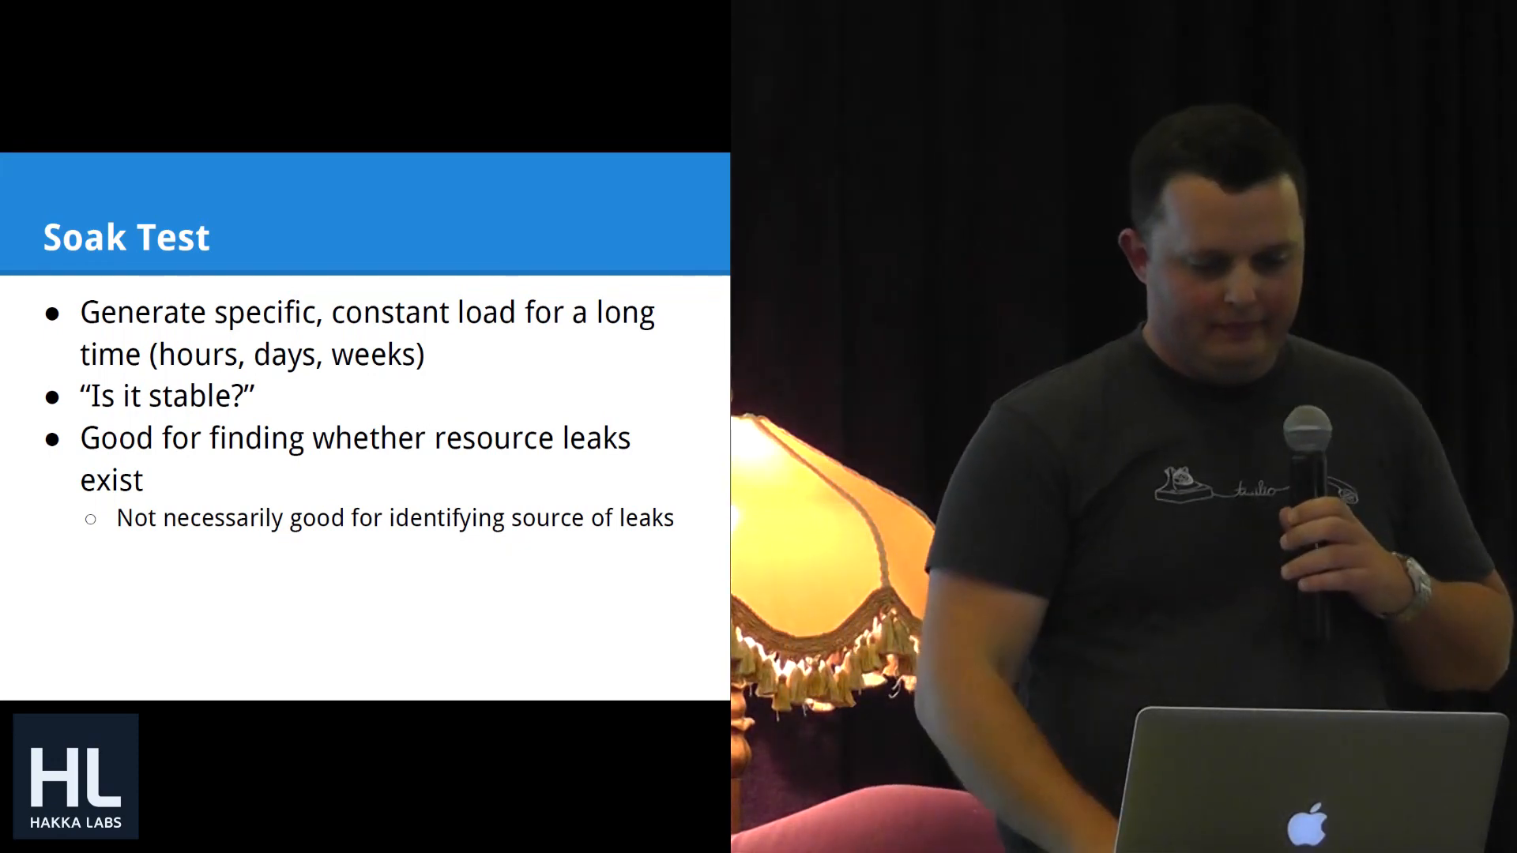
key("right")
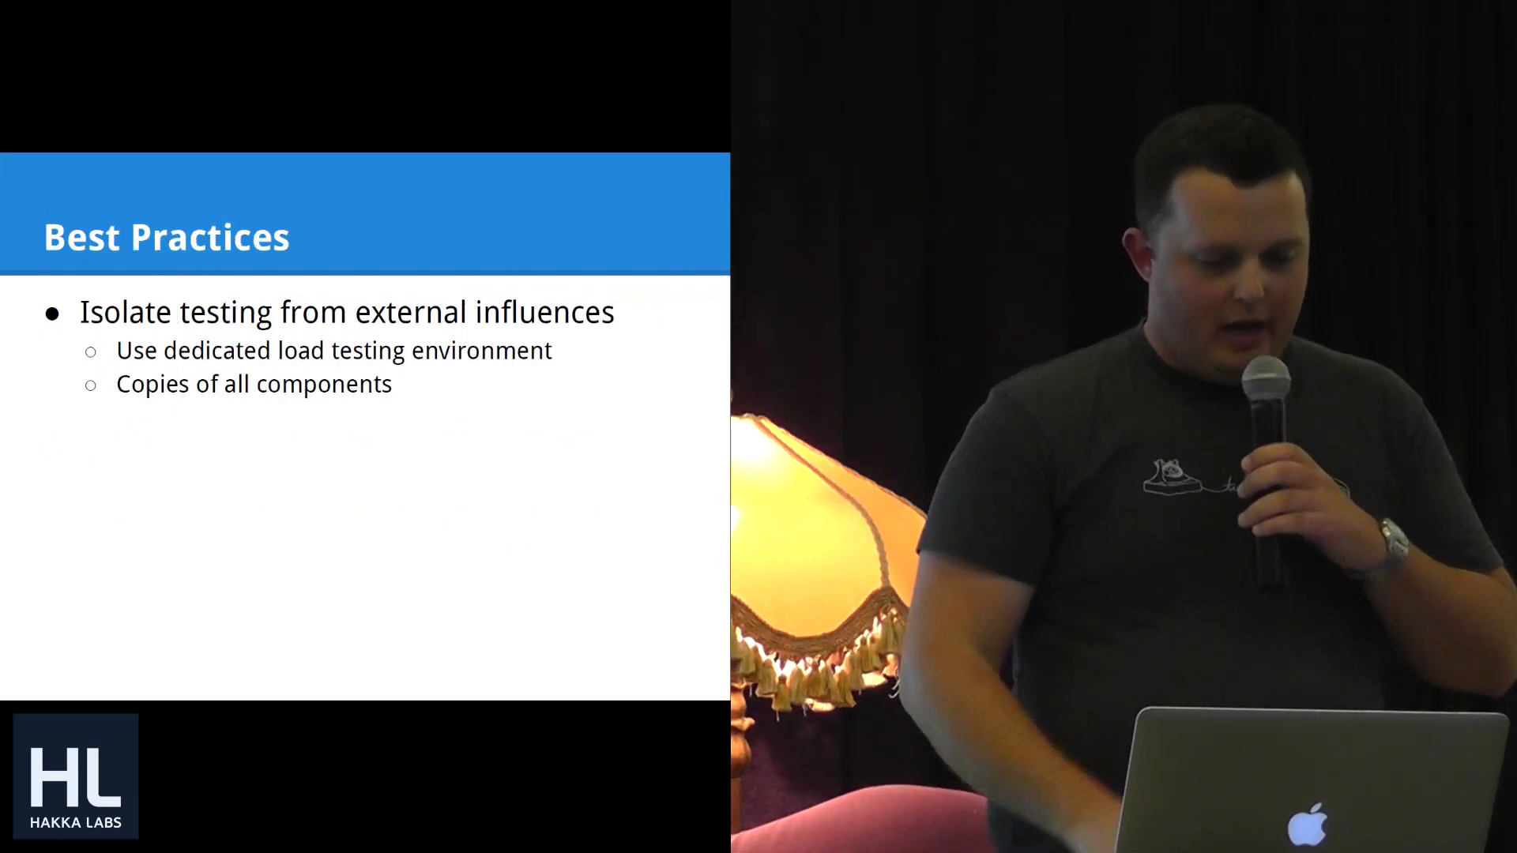